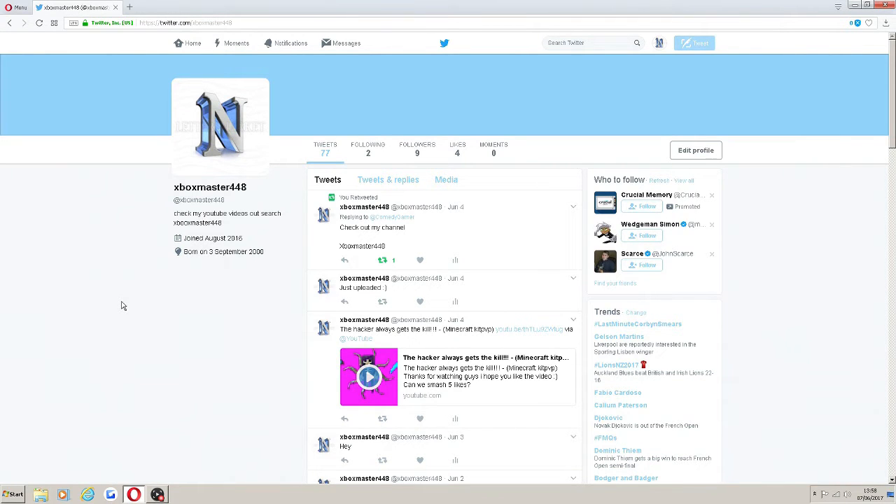
mouse_move(320, 174)
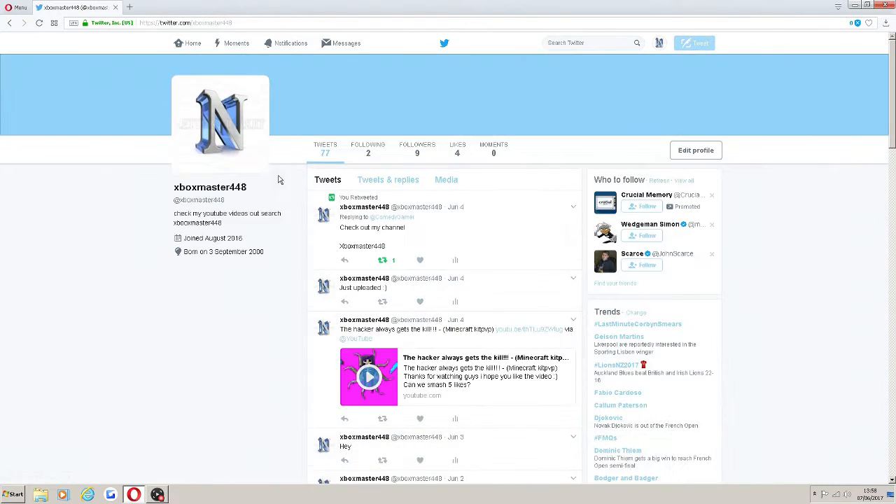
mouse_move(245, 171)
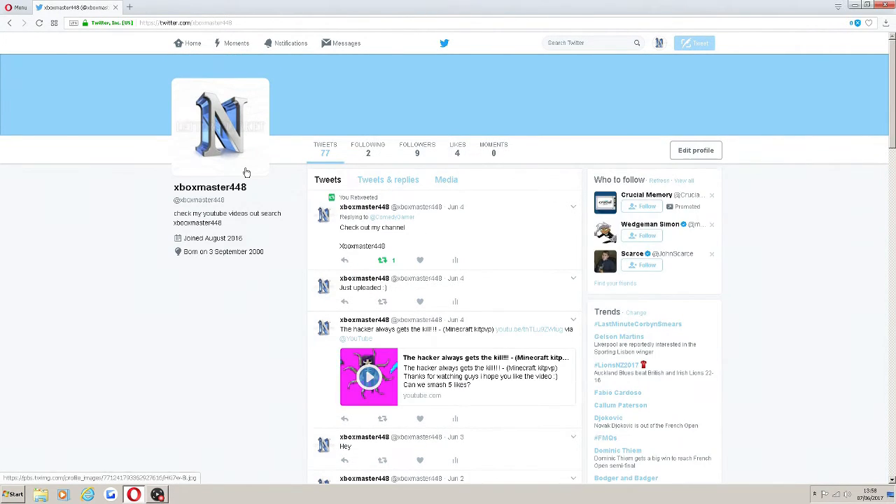
mouse_move(222, 126)
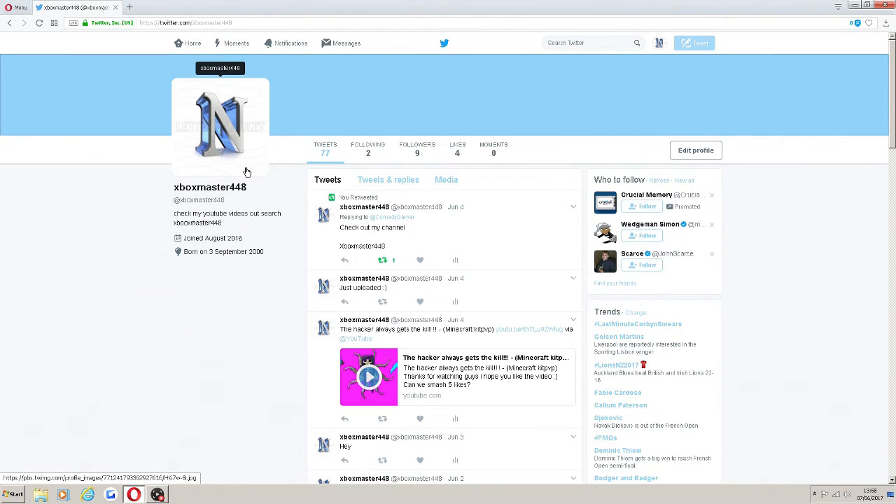
mouse_move(222, 142)
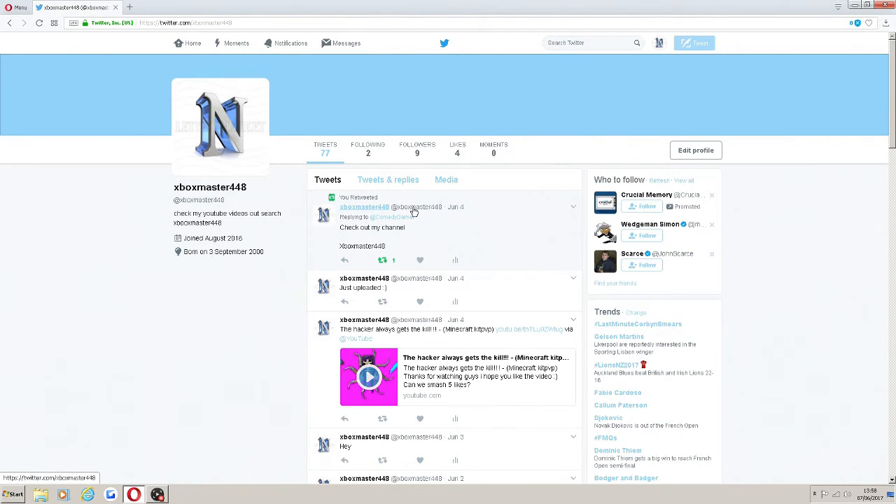
mouse_move(550, 208)
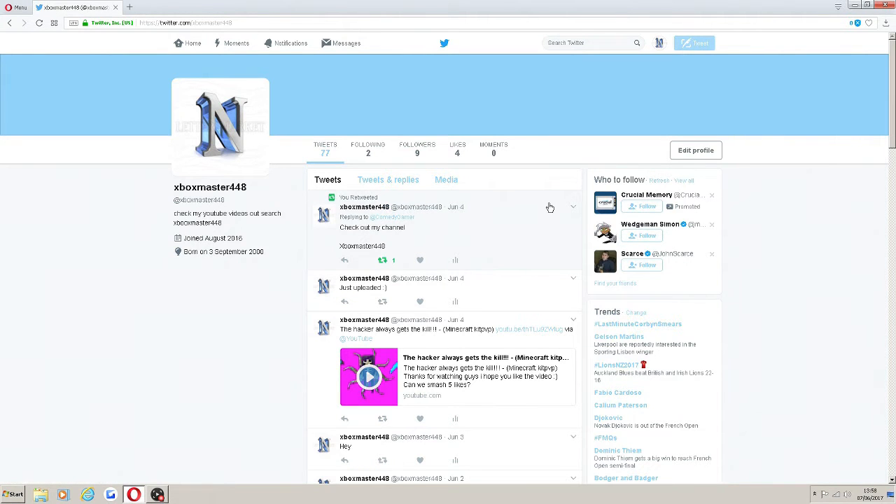
scroll(down, 3)
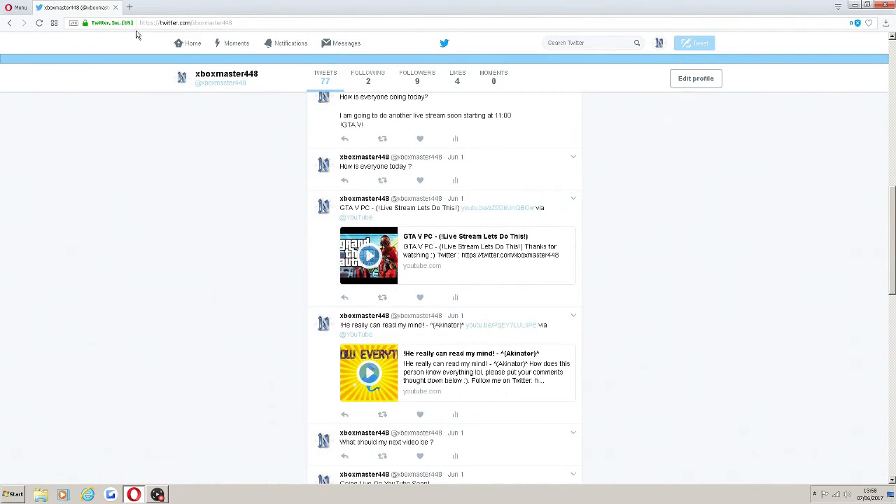